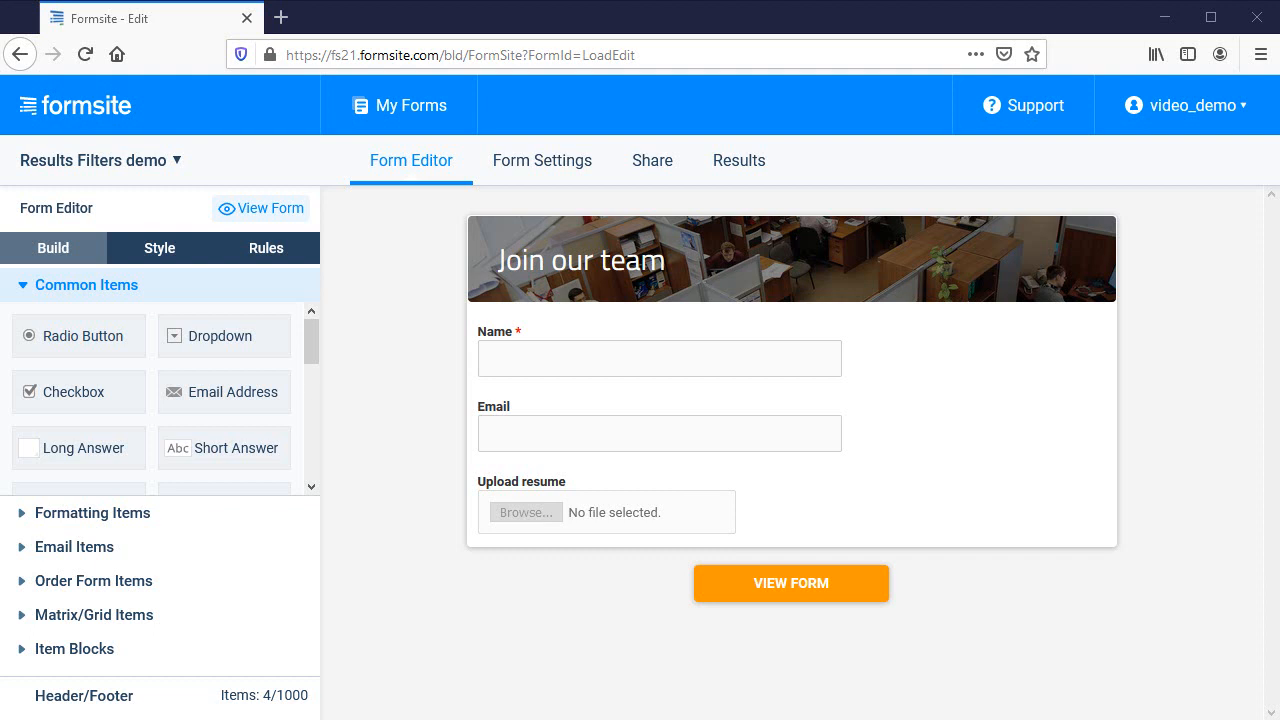
Show the Results Table listing the six stored submissions for the demo form.
{"action": "left_click", "coordinate": [790, 258]}
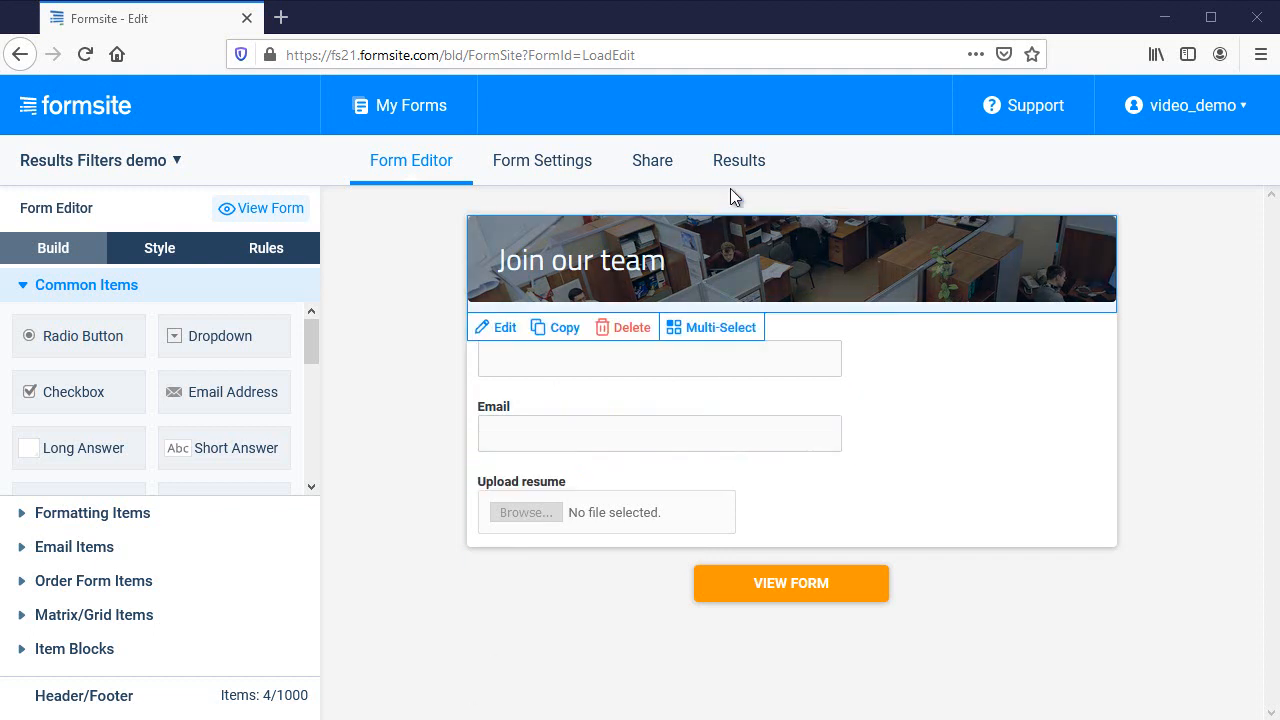
{"action": "left_click", "coordinate": [738, 160]}
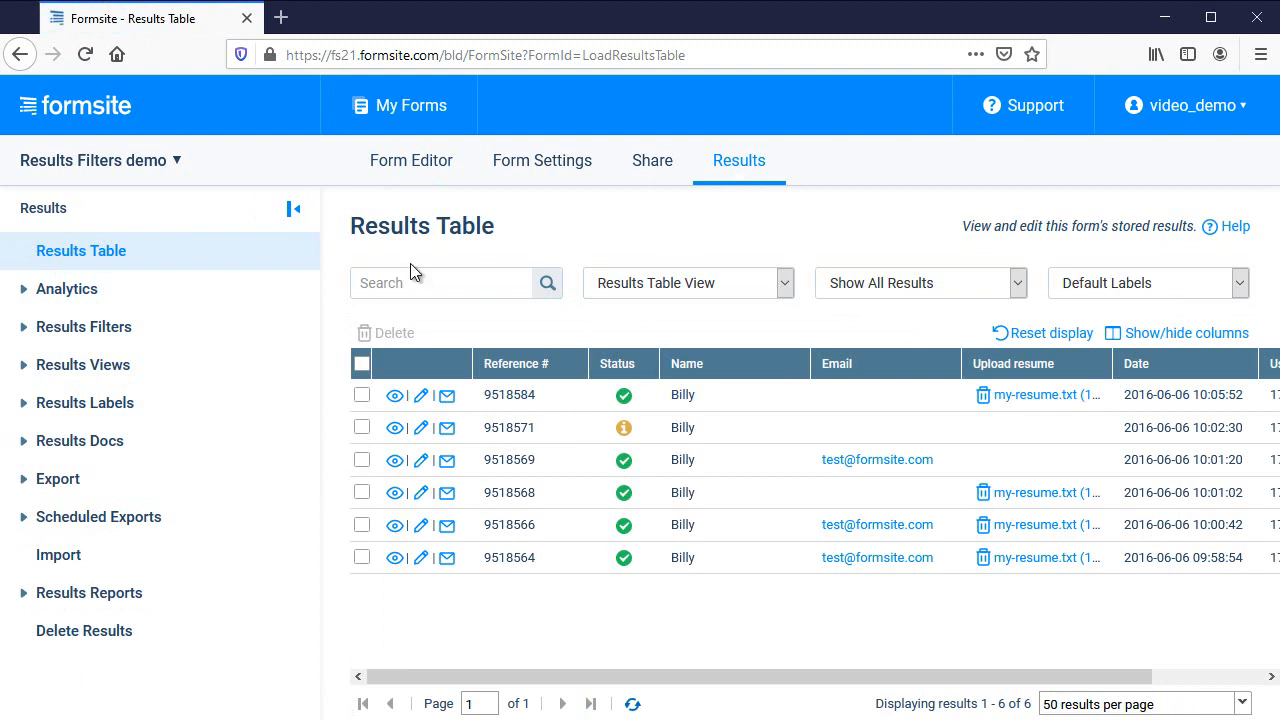
Save a new results filter 'Only complete' with the rule Status is Complete.
{"action": "left_click", "coordinate": [84, 326]}
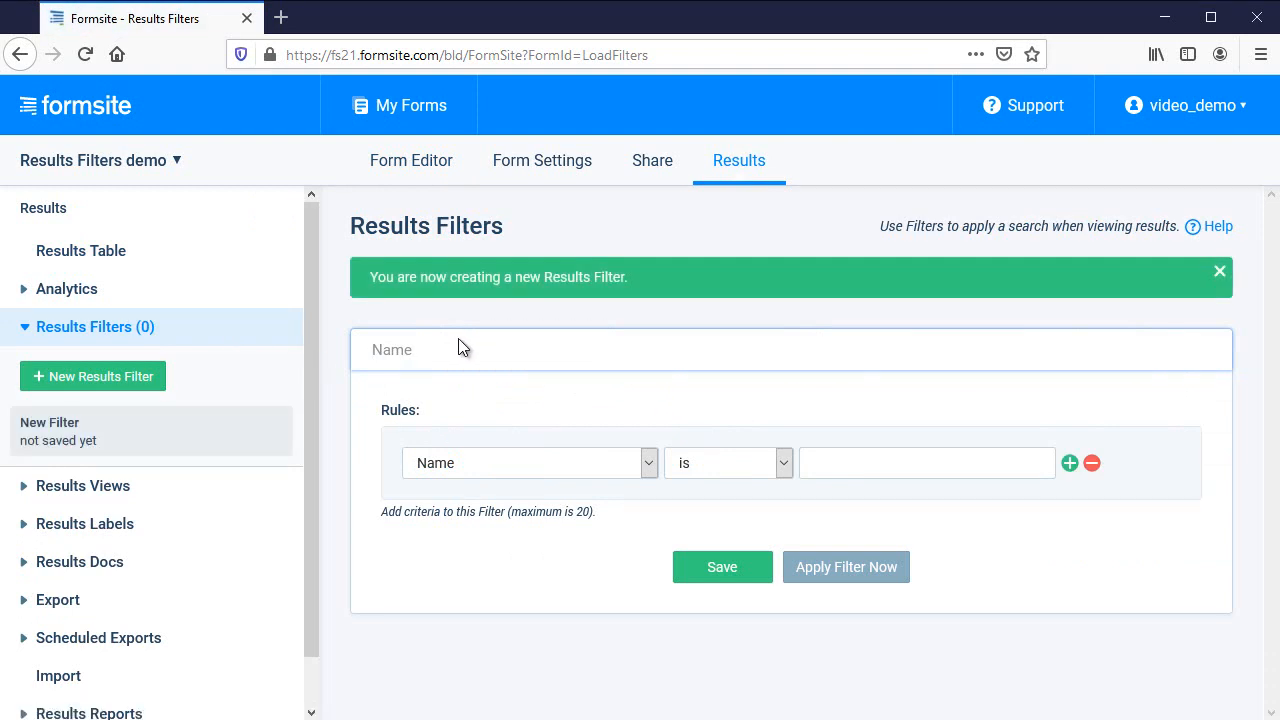
{"action": "type", "text": "Only complete"}
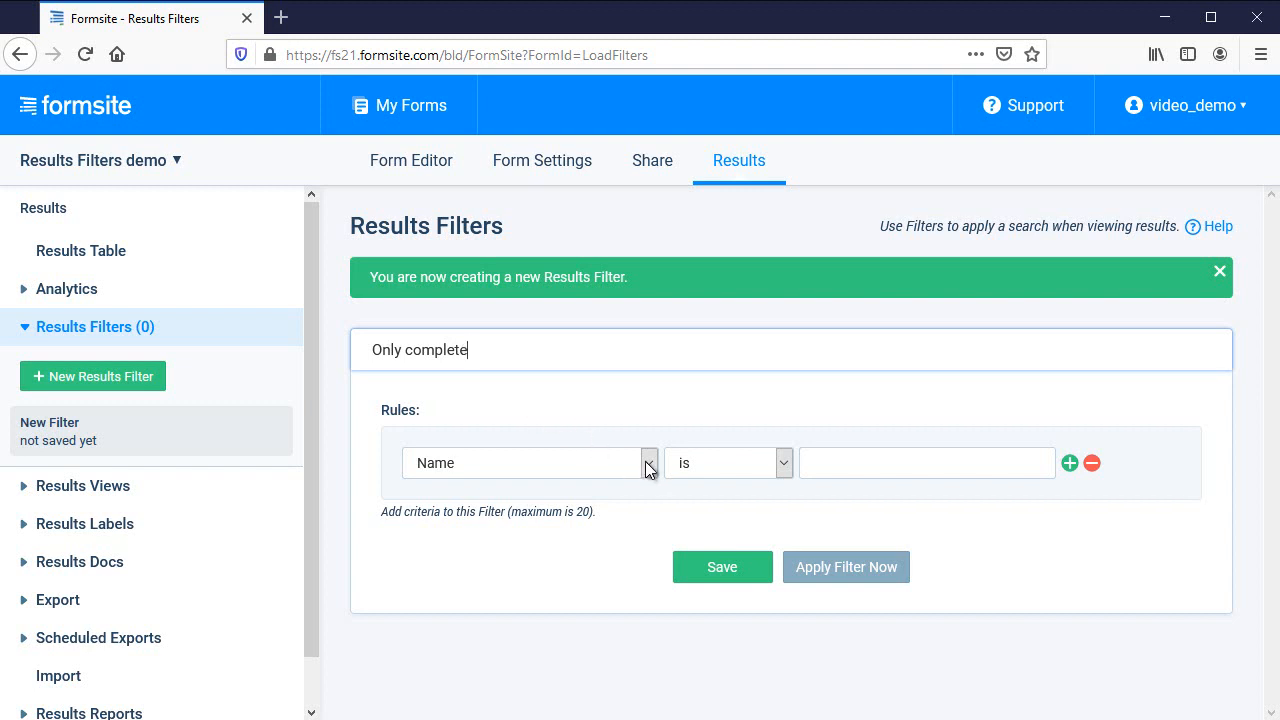
{"action": "left_click", "coordinate": [648, 462]}
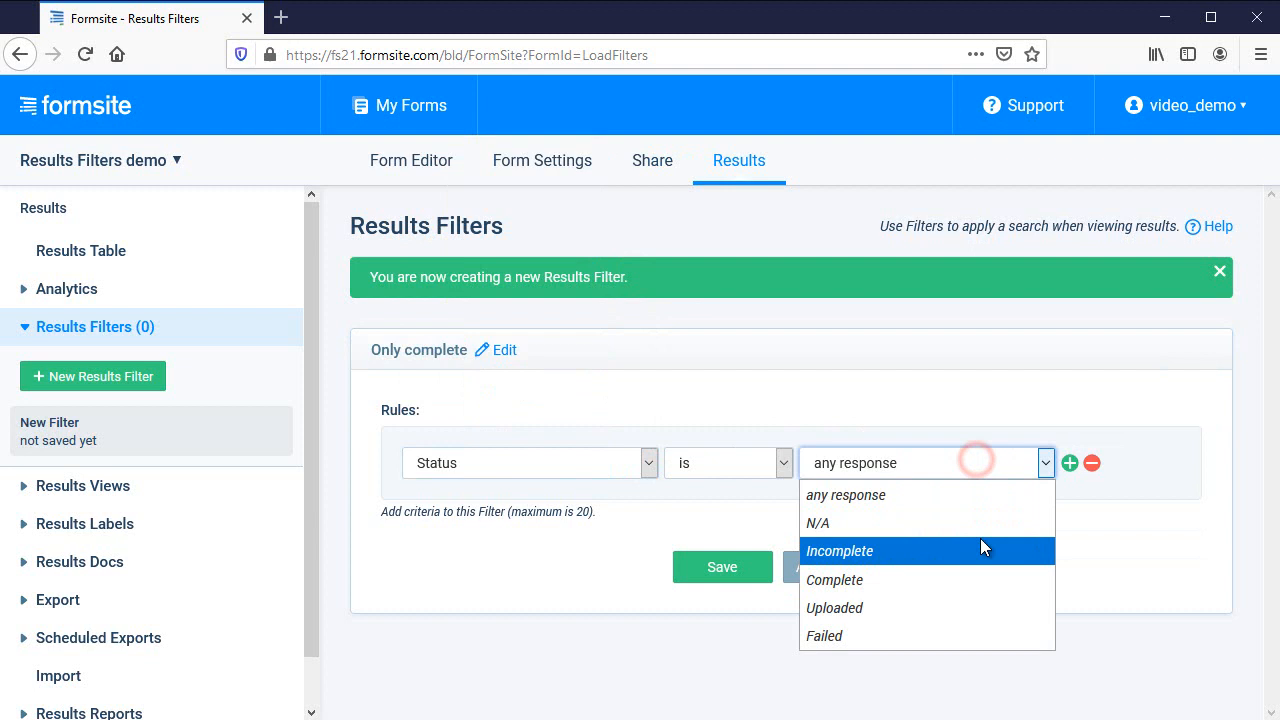
{"action": "left_click", "coordinate": [834, 580]}
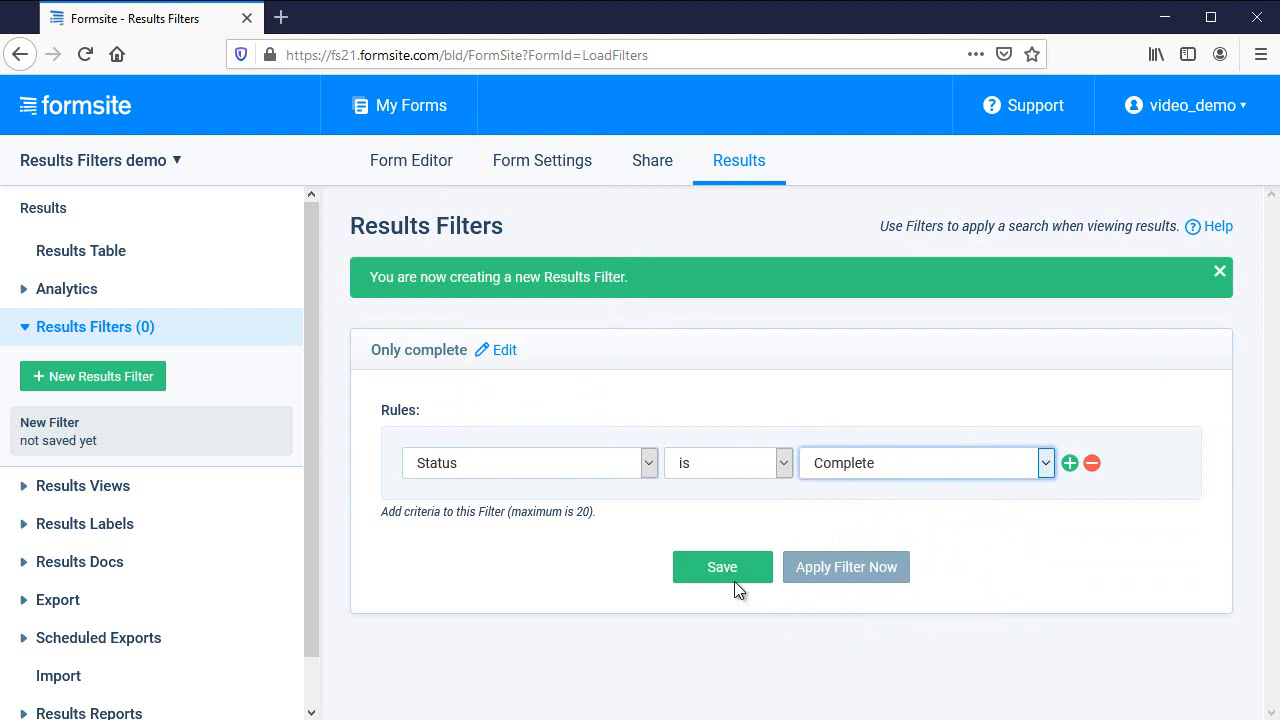
{"action": "left_click", "coordinate": [722, 568]}
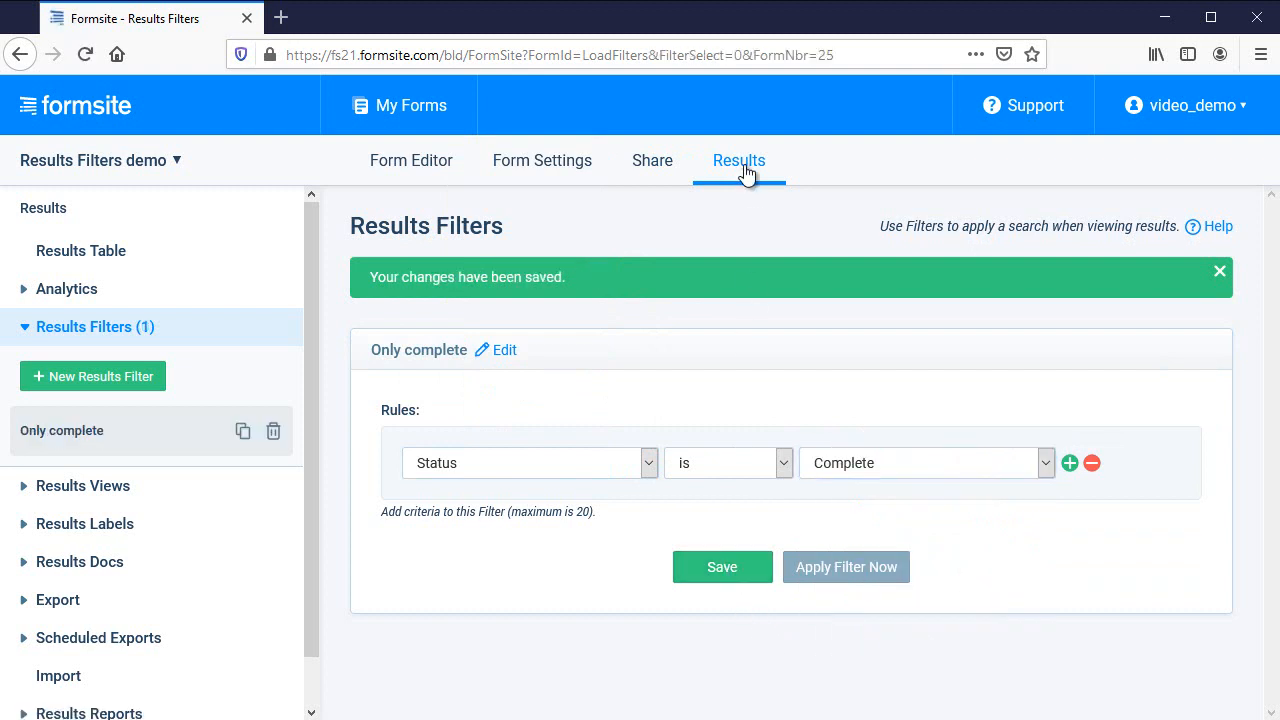
Apply 'Only complete' to the table, hiding the incomplete submission, then show all results again.
{"action": "left_click", "coordinate": [80, 250]}
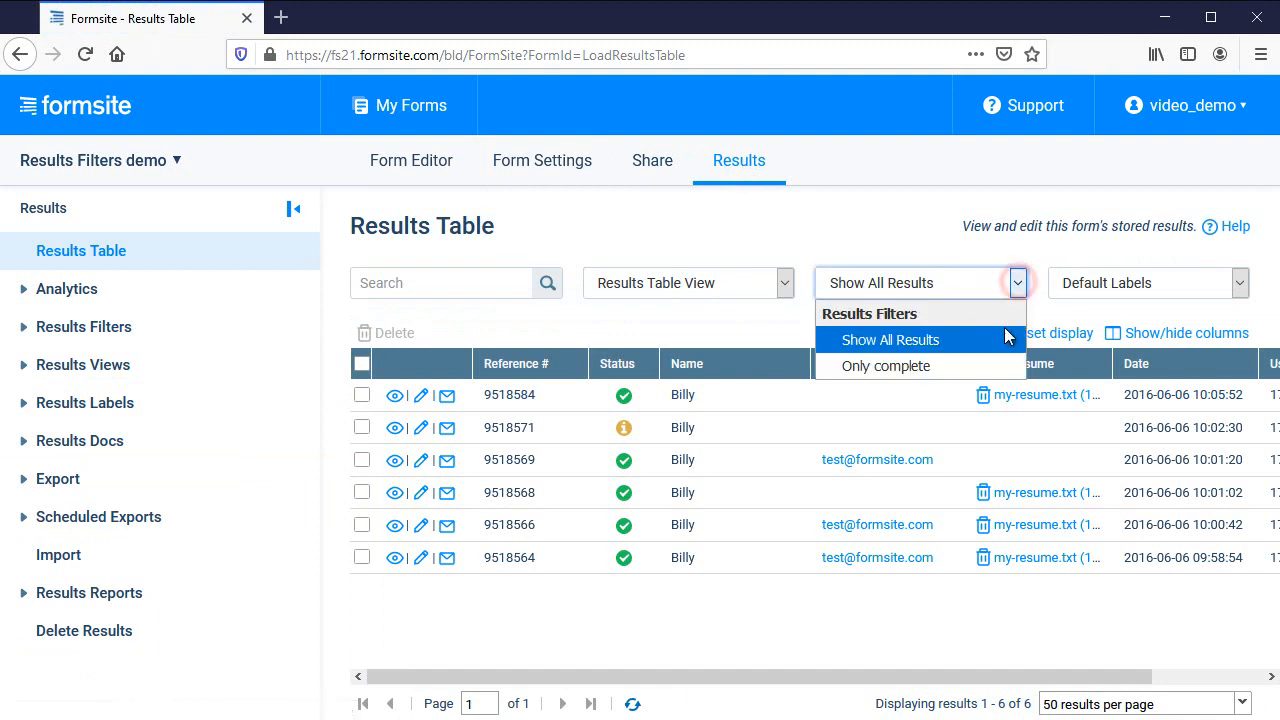
{"action": "left_click", "coordinate": [886, 364]}
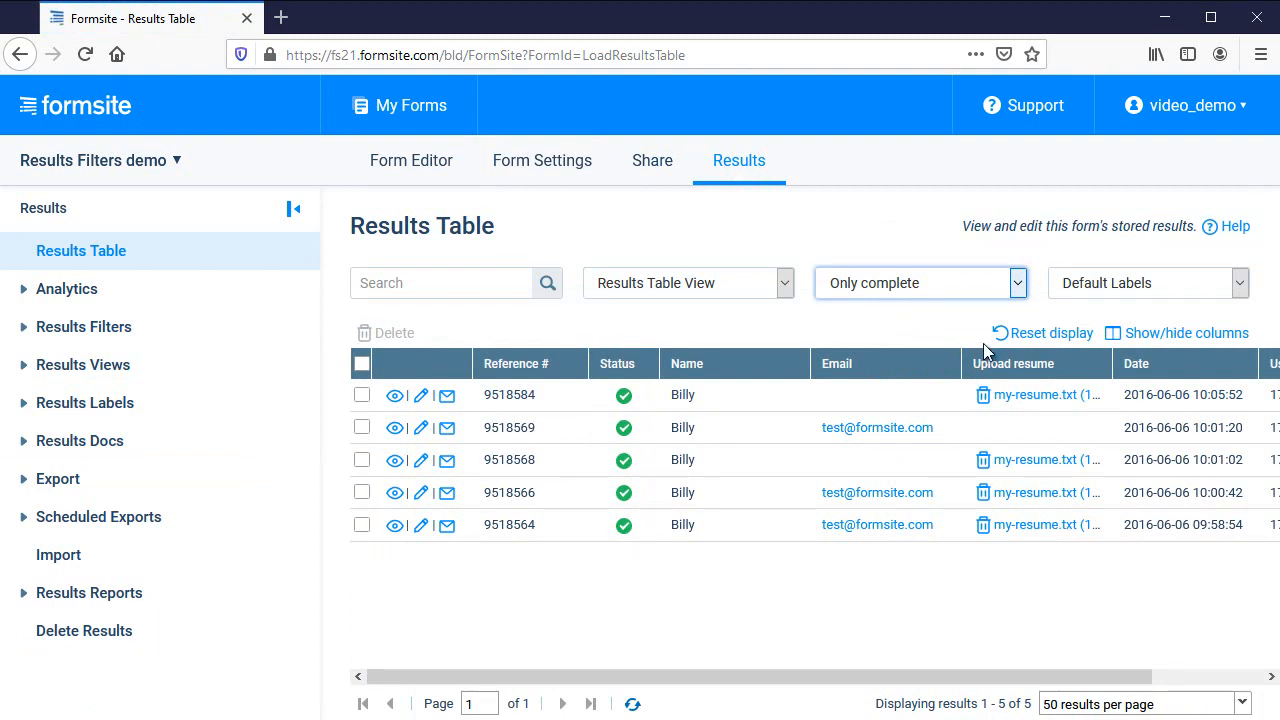
{"action": "left_click", "coordinate": [918, 282]}
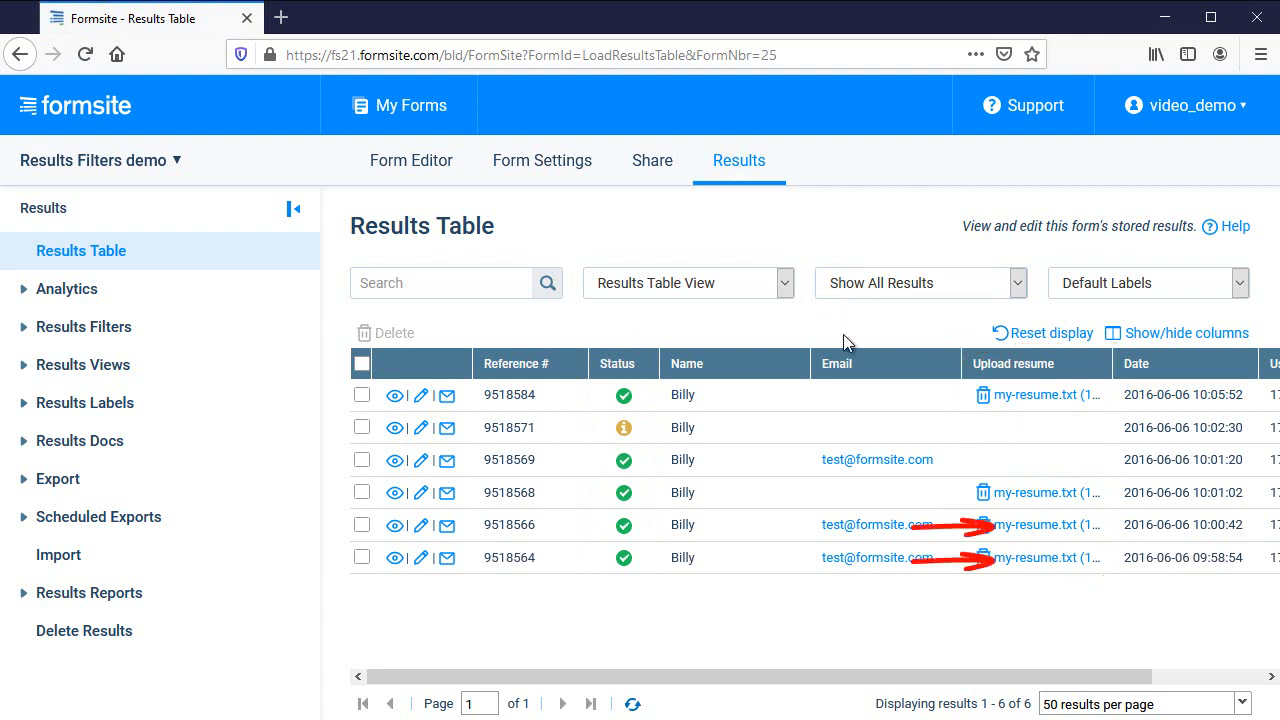
{"action": "left_click", "coordinate": [84, 326]}
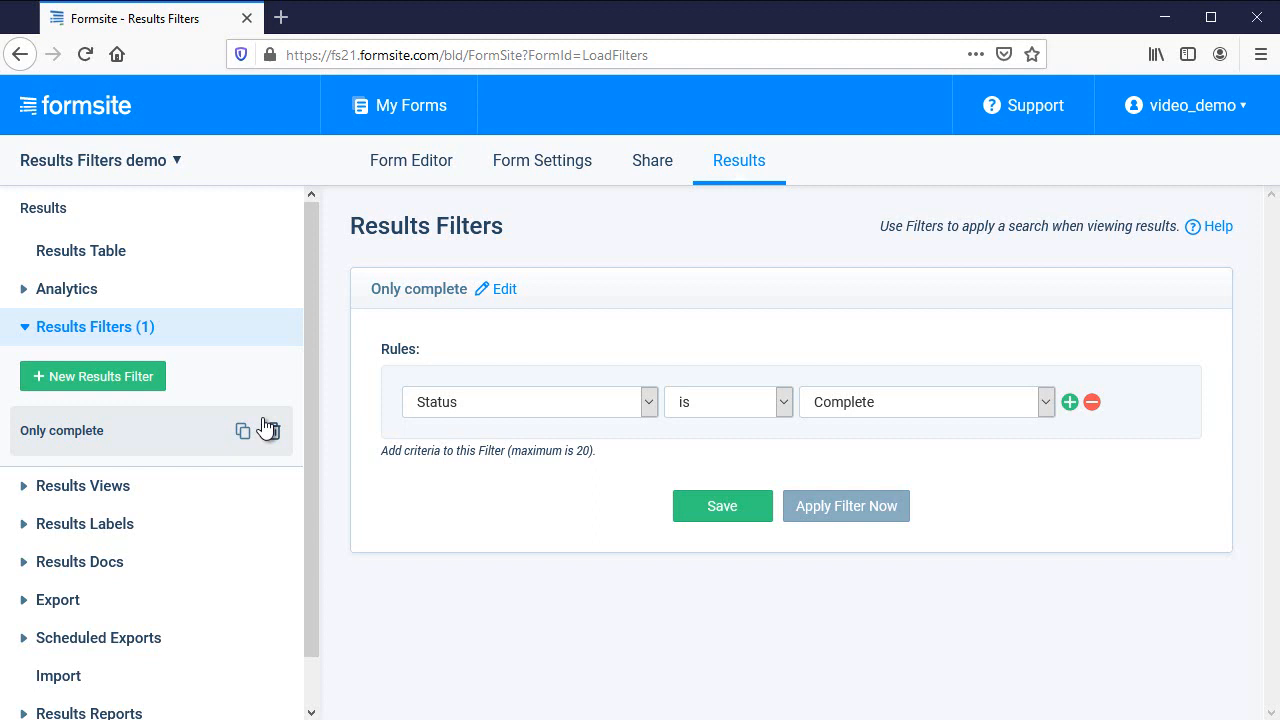
Save a second filter 'Email not blank' with the rule Email is not empty.
{"action": "left_click", "coordinate": [92, 376]}
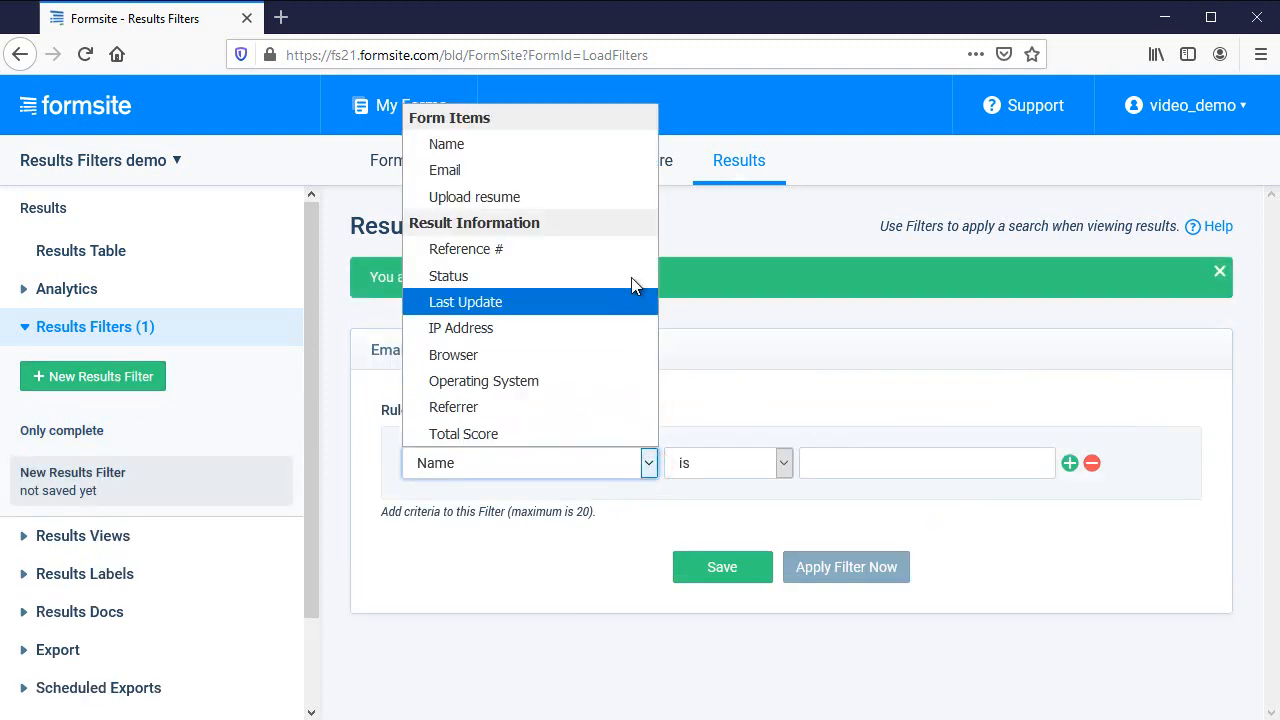
{"action": "left_click", "coordinate": [444, 170]}
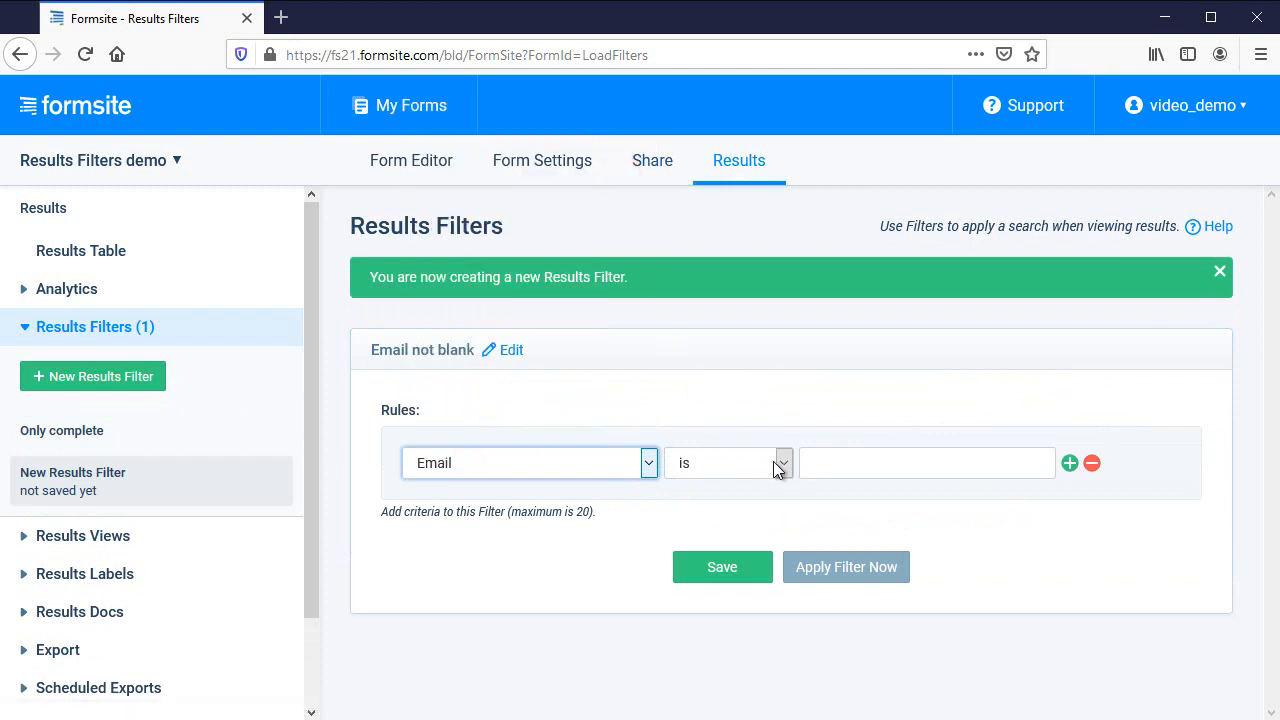
{"action": "left_click", "coordinate": [728, 462]}
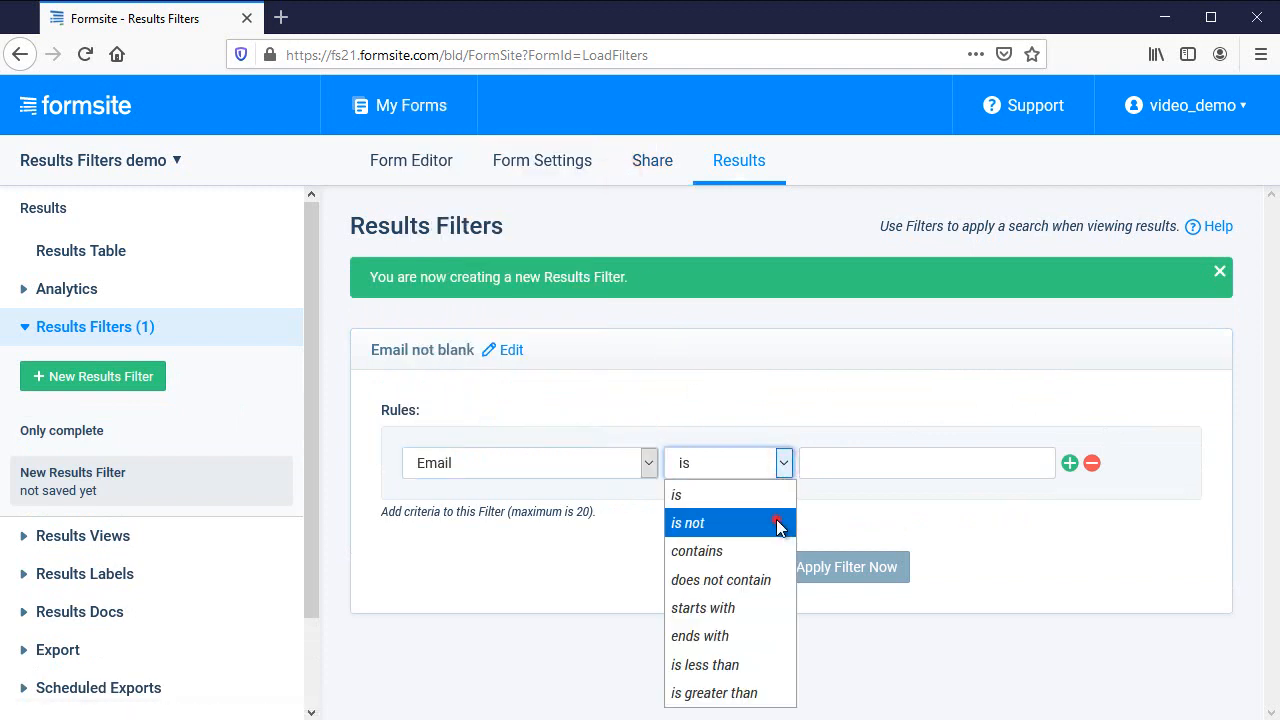
{"action": "left_click", "coordinate": [688, 522]}
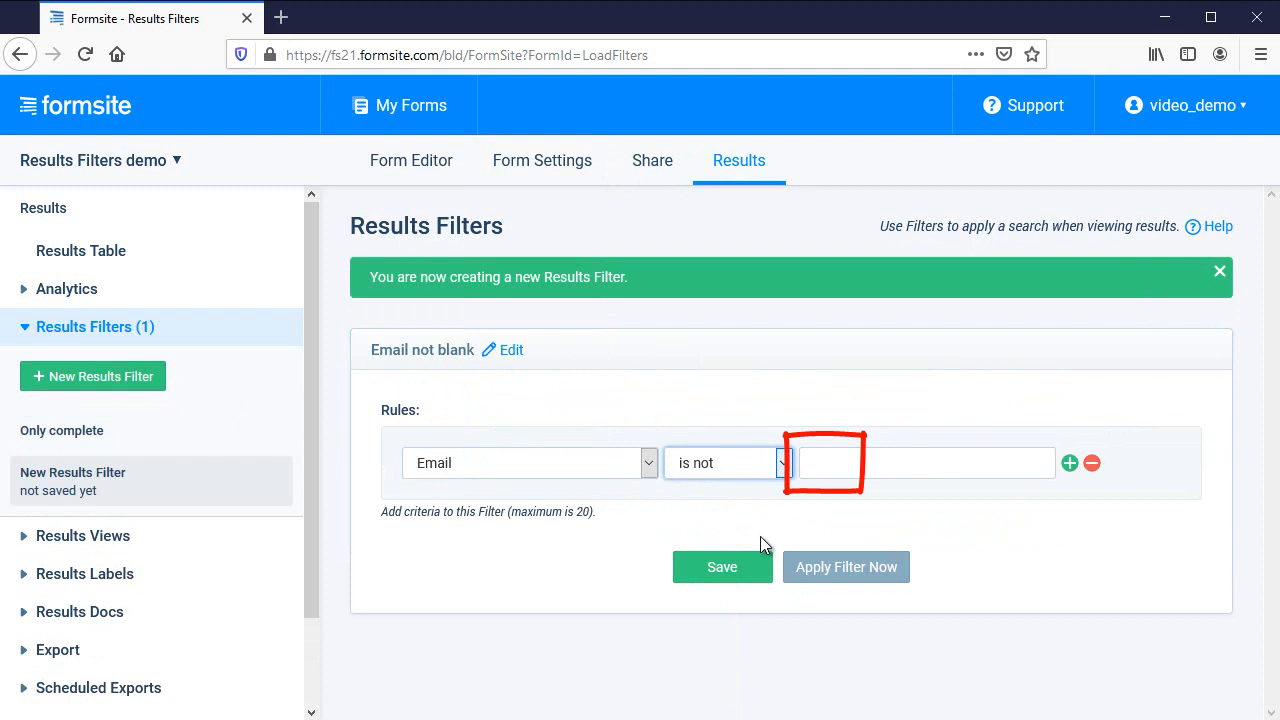
{"action": "left_click", "coordinate": [722, 568]}
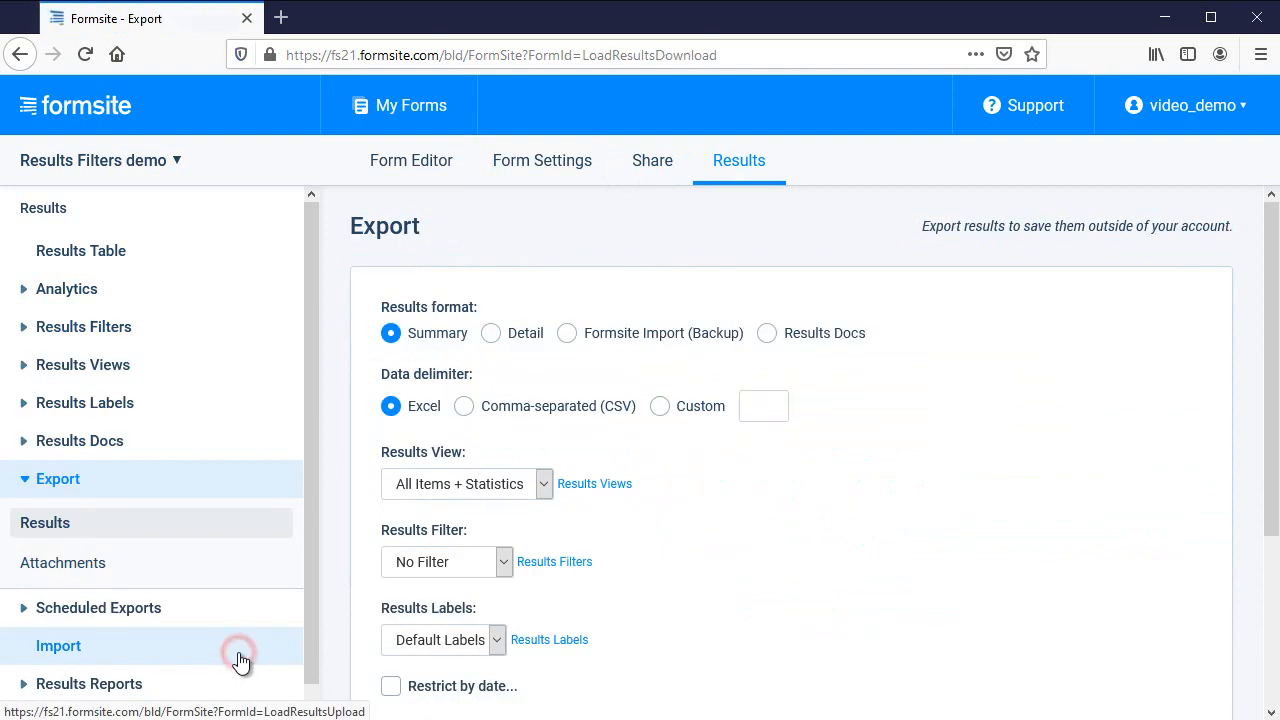
Choose 'Email not blank' as the Results Filter for the attachments export.
{"action": "left_click", "coordinate": [64, 562]}
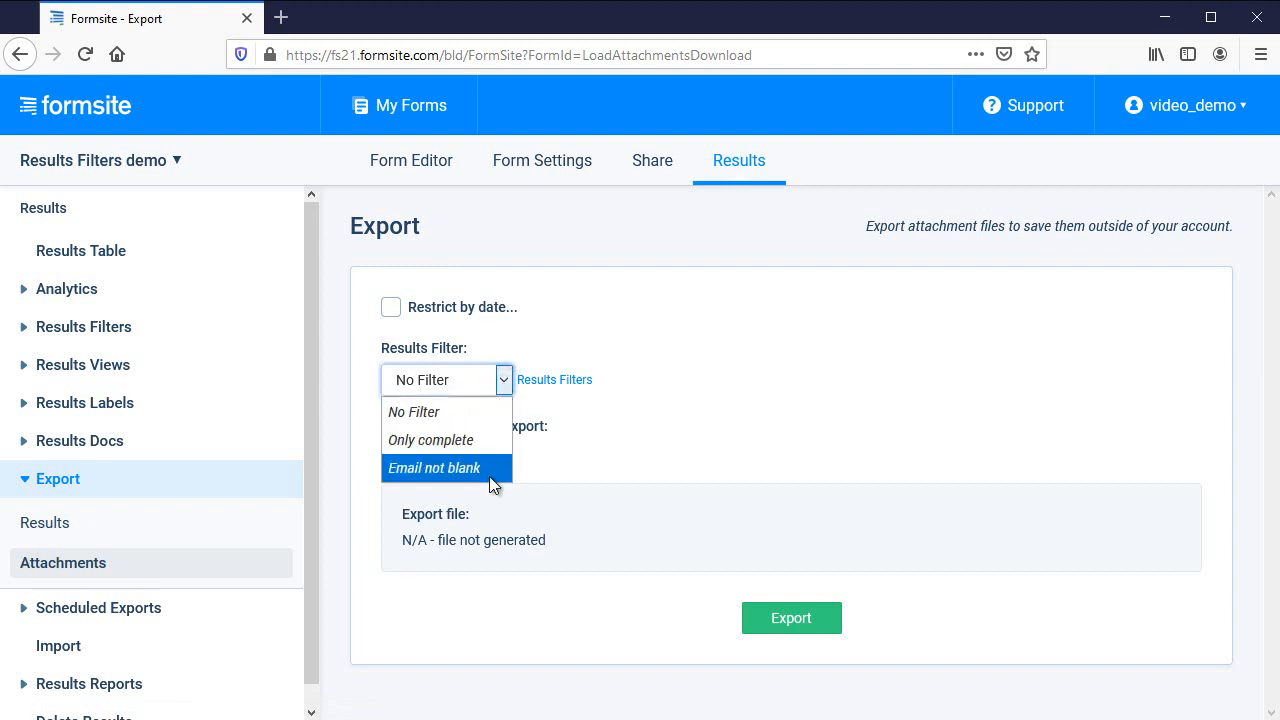
{"action": "left_click", "coordinate": [434, 468]}
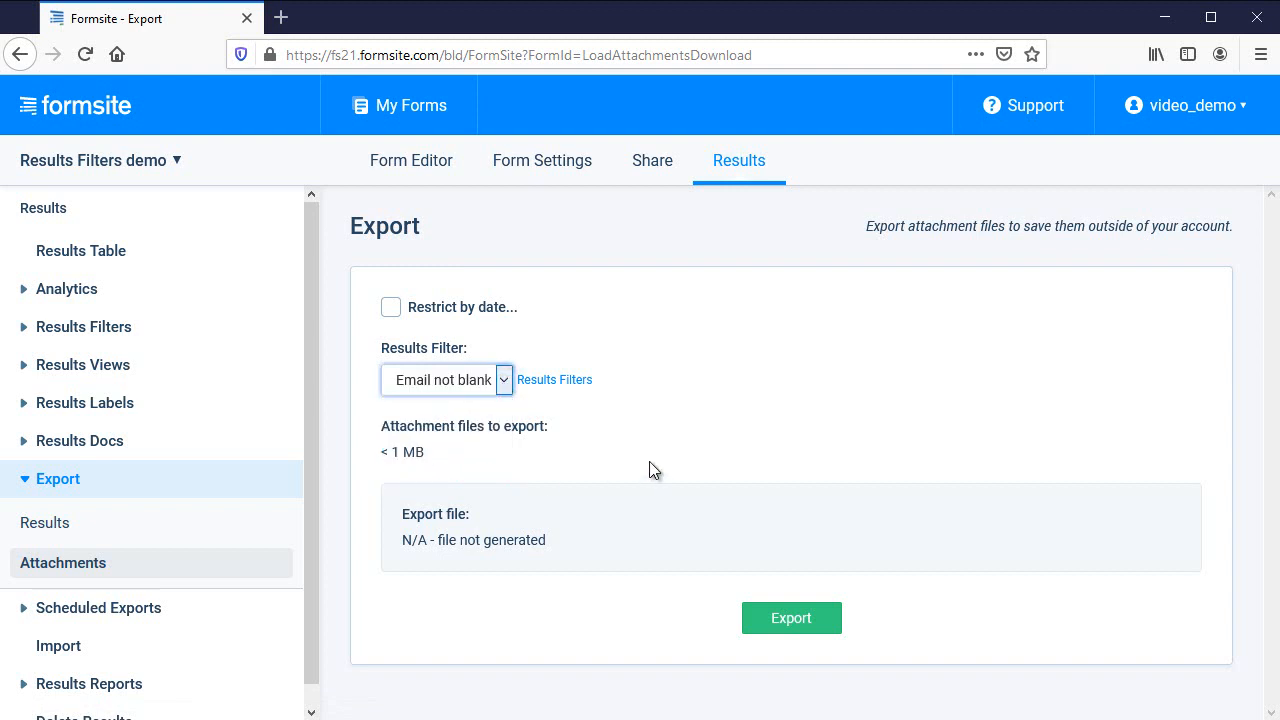